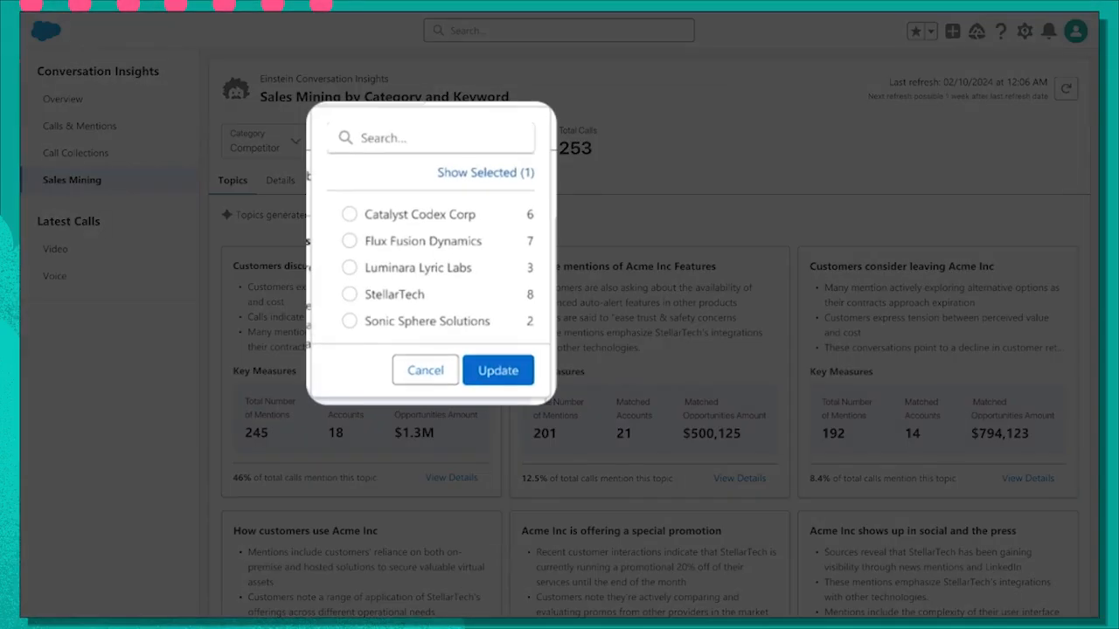
Apply StellarTech as the competitor keyword filter on the Sales Mining dashboard.
left_click(496, 371)
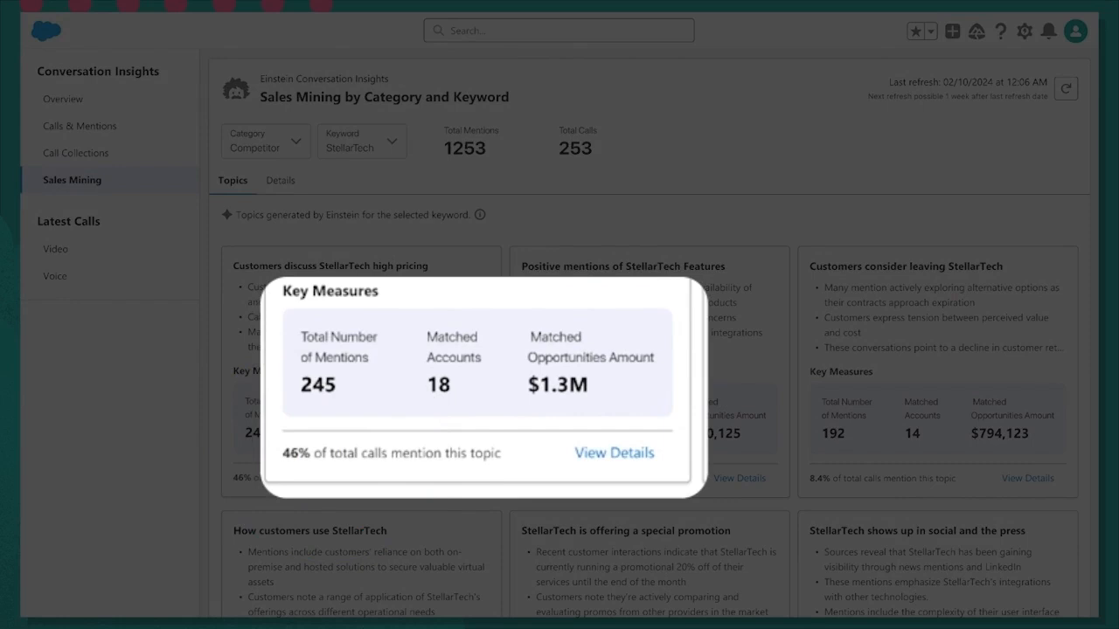
View details for 'Customers discuss StellarTech high pricing', then list the other StellarTech topics.
left_click(566, 371)
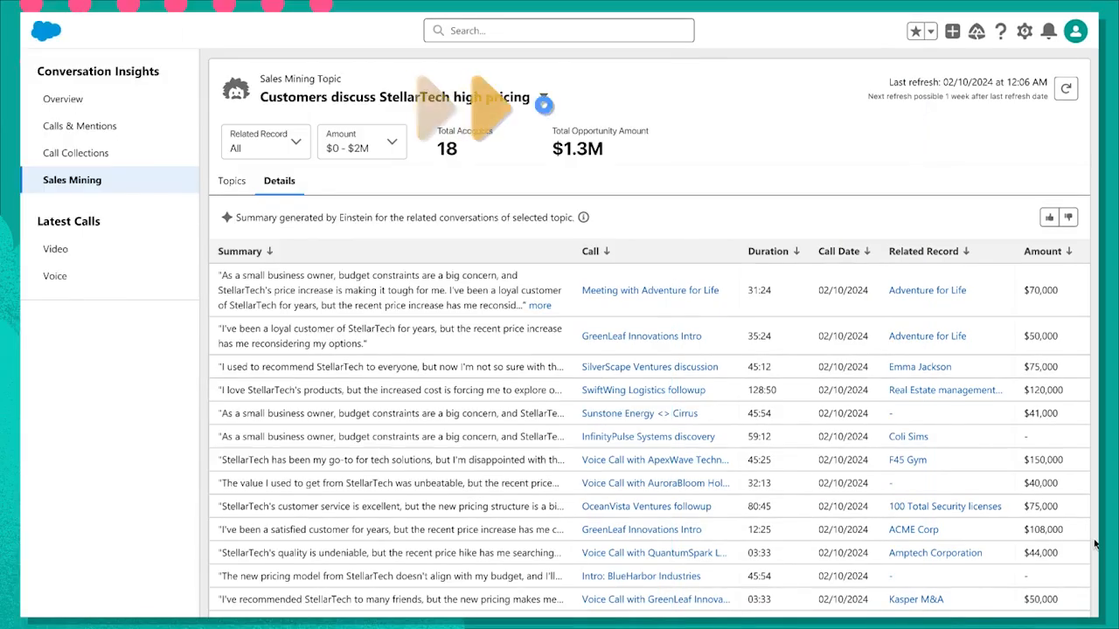
left_click(542, 98)
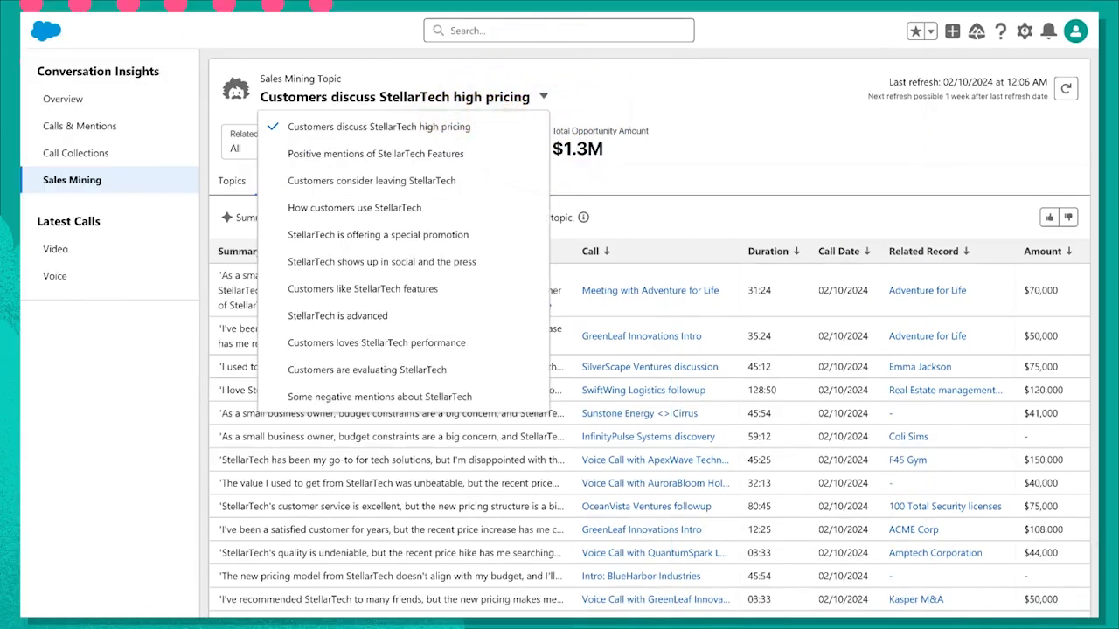